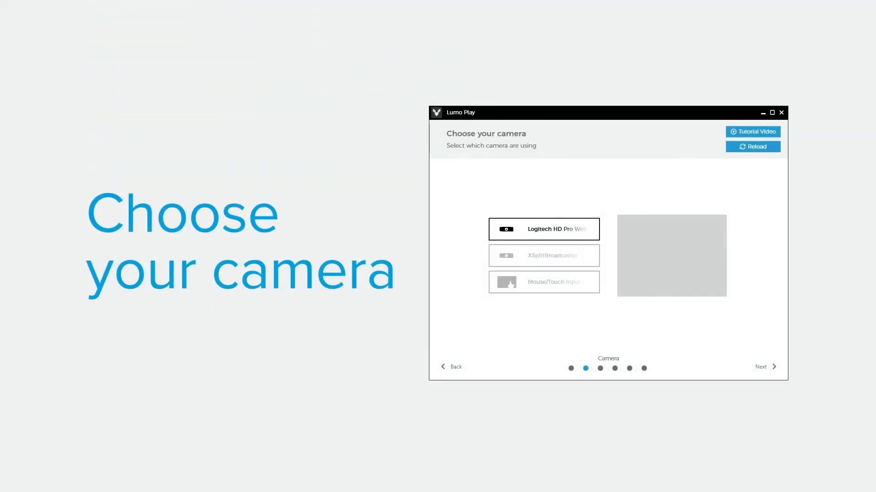
# - Select the Logitech HD Pro Webcam as the tracking camera
pyautogui.click(765, 367)
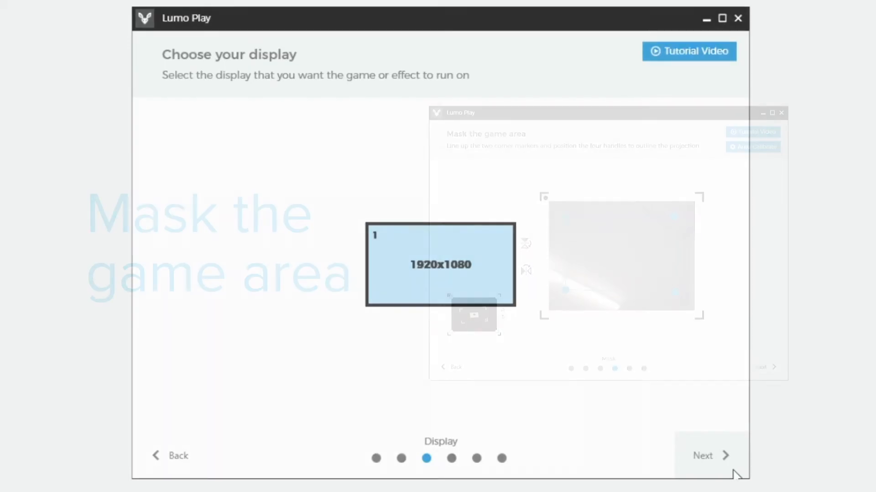
# - Advance to Mask the game area and position the mask handles around the projection
pyautogui.click(702, 455)
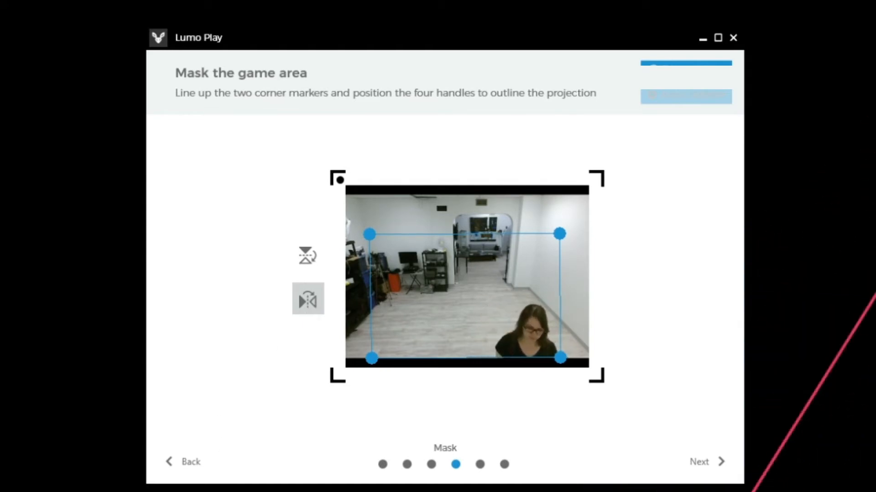
pyautogui.click(307, 299)
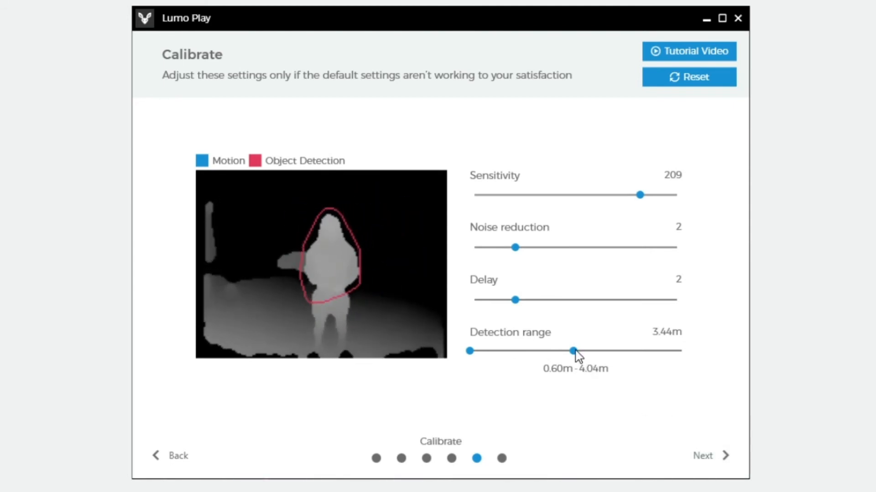
# - Sweep the Detection range slider between about 6.5 m and 3.3 m, settling at 3.44 m
pyautogui.moveTo(573, 351); pyautogui.dragTo(574, 351)
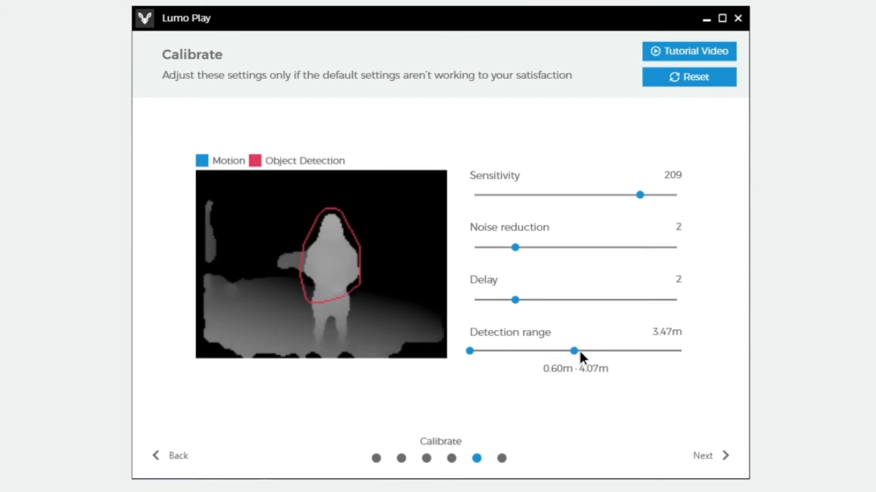
pyautogui.moveTo(573, 351); pyautogui.dragTo(657, 351)
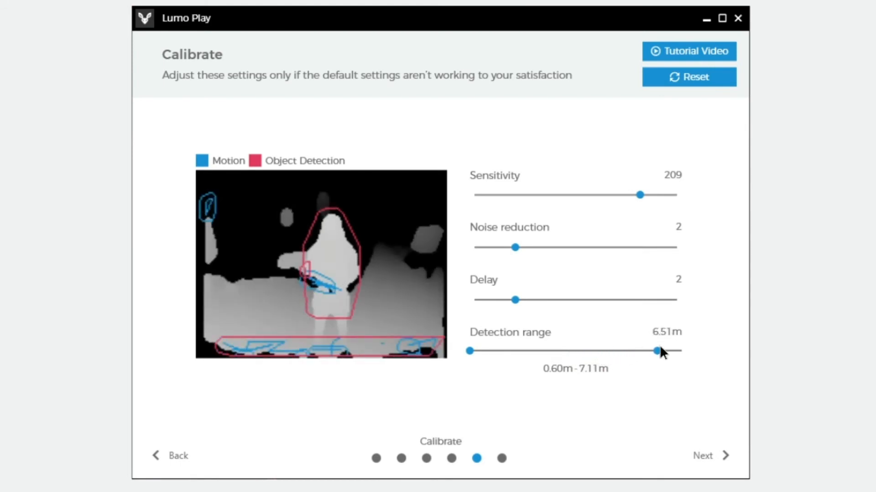
pyautogui.moveTo(657, 350); pyautogui.dragTo(602, 350)
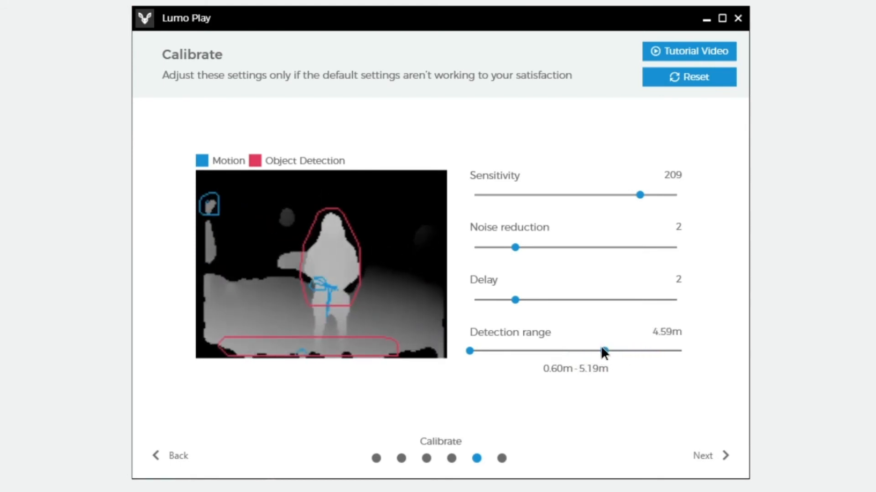
pyautogui.moveTo(603, 350); pyautogui.dragTo(569, 351)
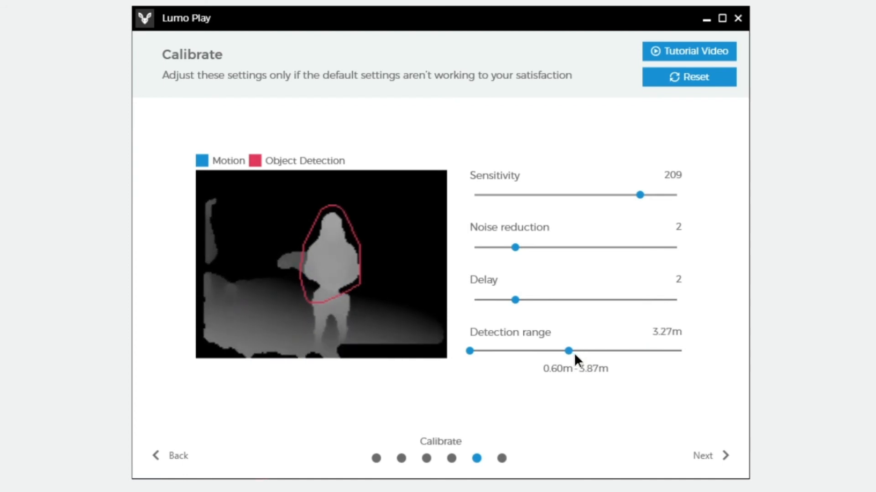
pyautogui.moveTo(568, 351); pyautogui.dragTo(571, 351)
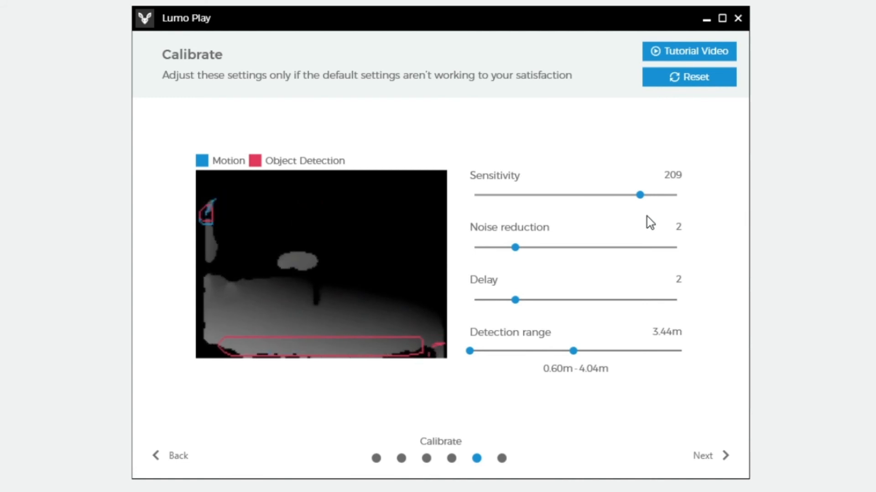
# - Drag the Sensitivity slider down from 209 through 147 and 133 to 123
pyautogui.moveTo(640, 194); pyautogui.dragTo(592, 195)
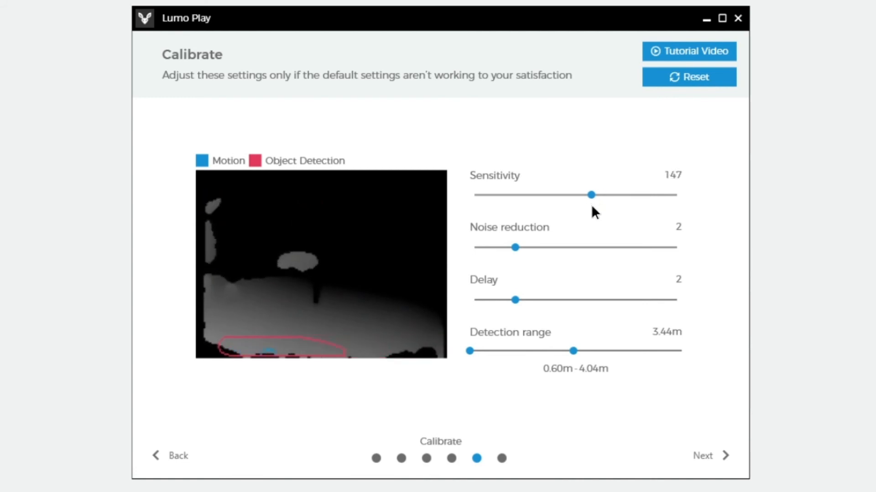
pyautogui.moveTo(592, 195); pyautogui.dragTo(580, 195)
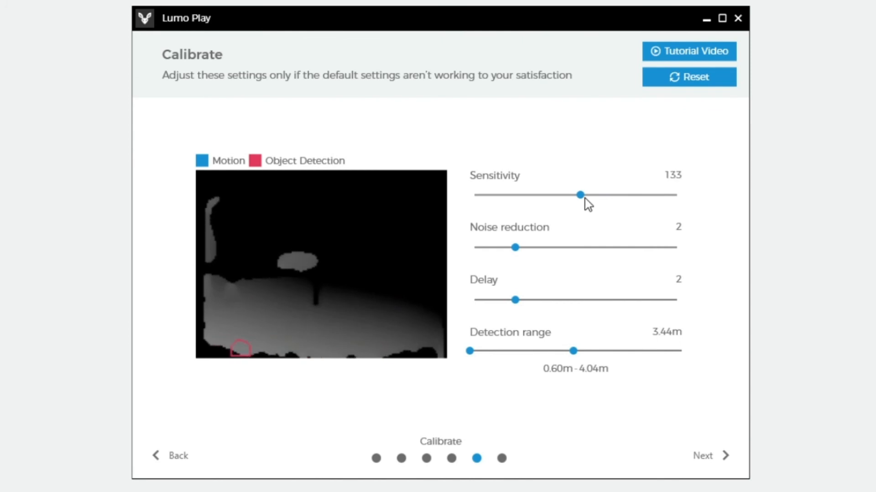
pyautogui.moveTo(579, 195); pyautogui.dragTo(570, 195)
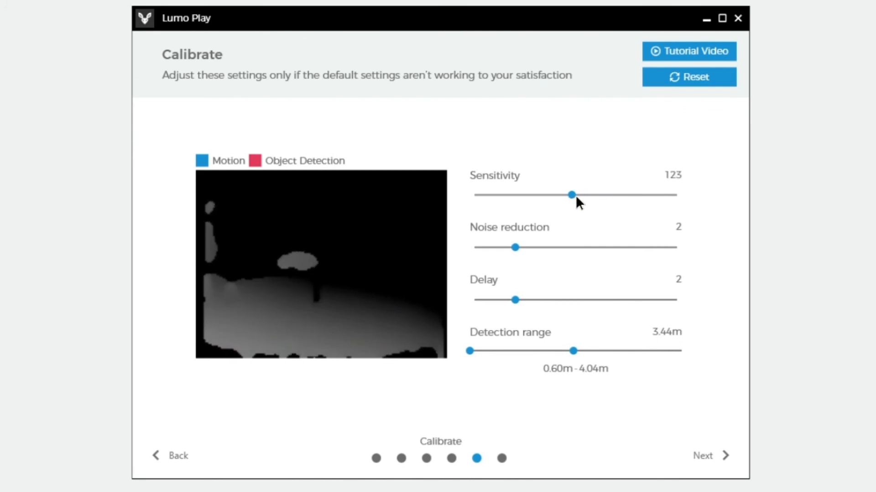